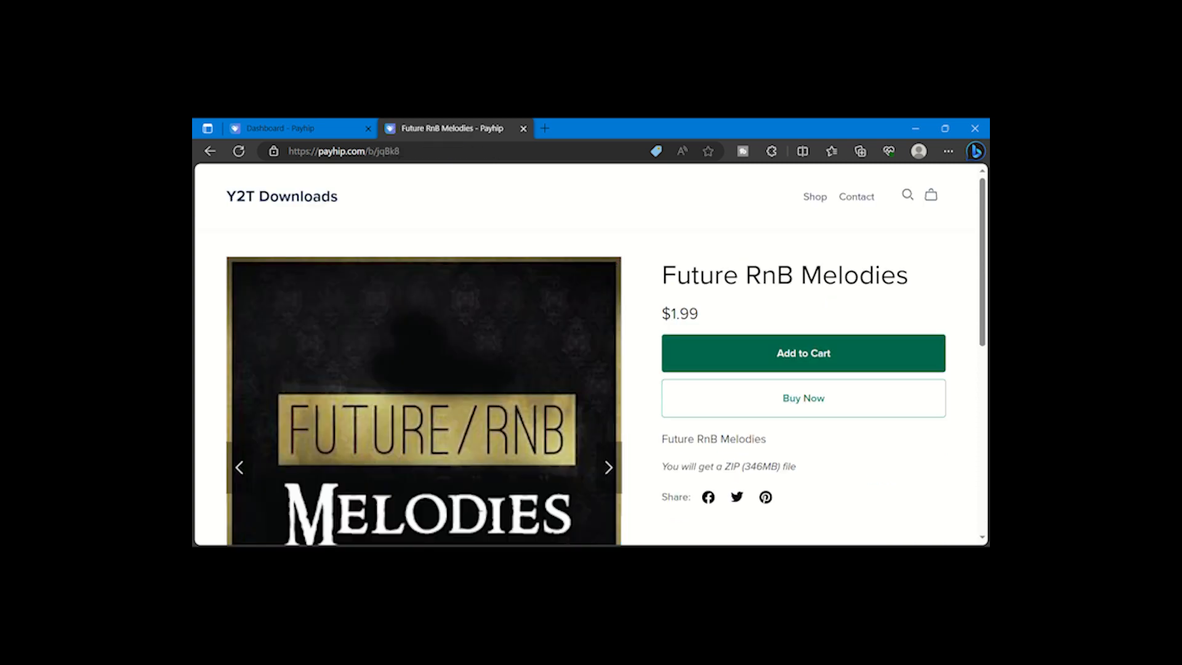
Add Future RnB Melodies ($1.99) to the cart and proceed to its checkout form
{"action": "left_click", "coordinate": [802, 352]}
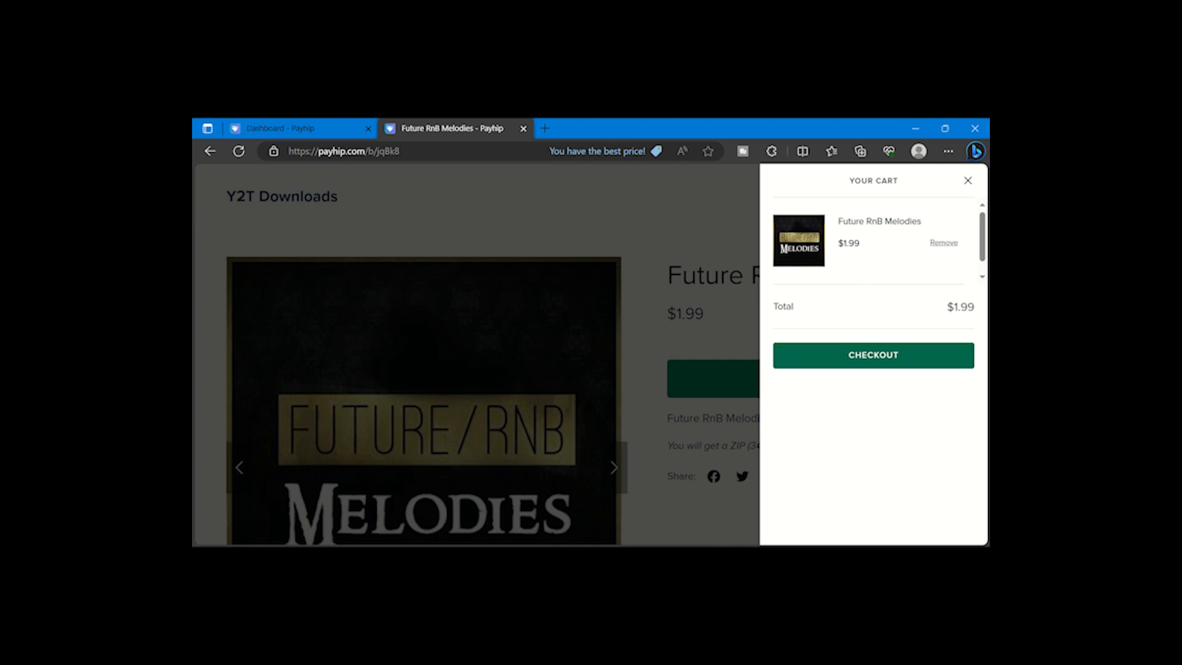
{"action": "left_click", "coordinate": [872, 355]}
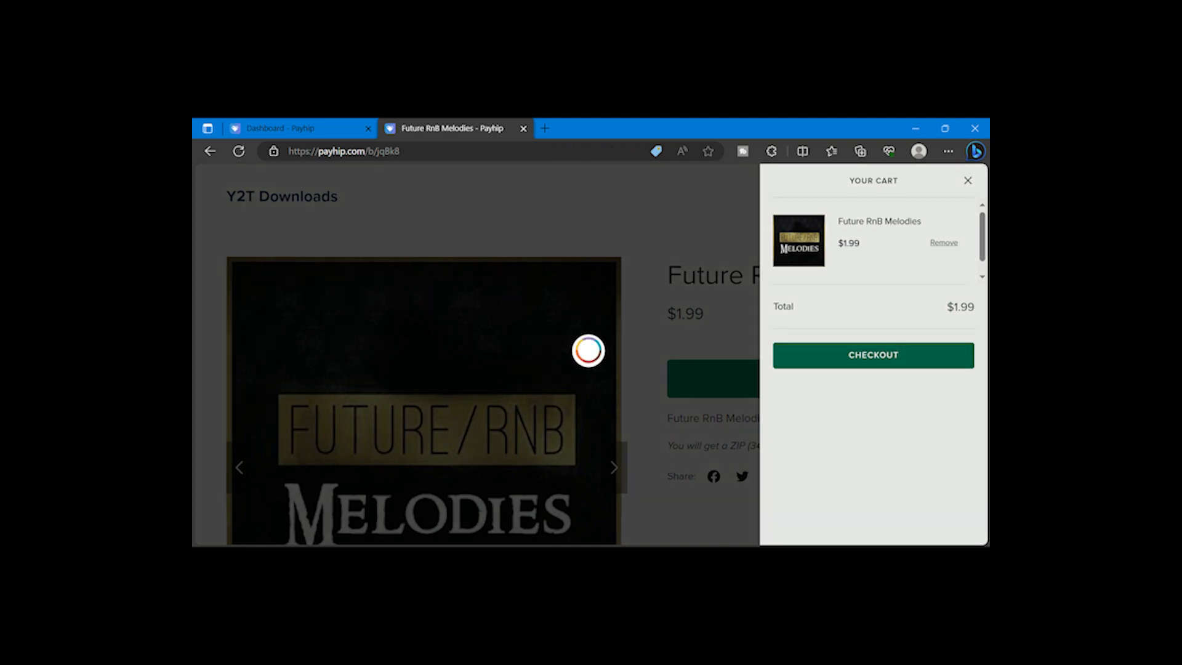
{"action": "left_click", "coordinate": [872, 355]}
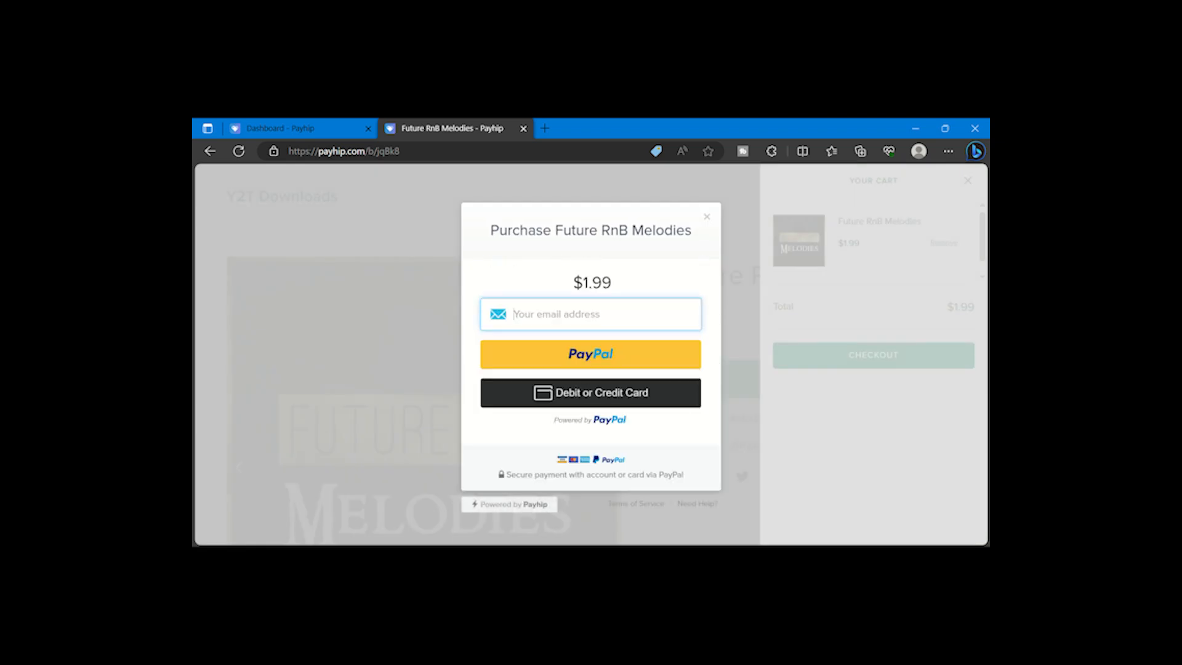